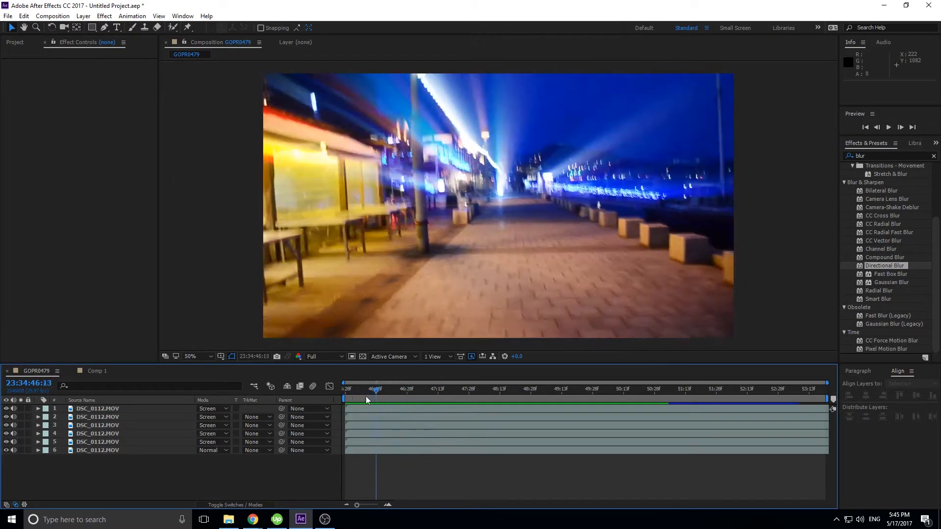
- Create Comp 2 and place the DSC_0112.MOV night-street clip as its layer
click(888, 127)
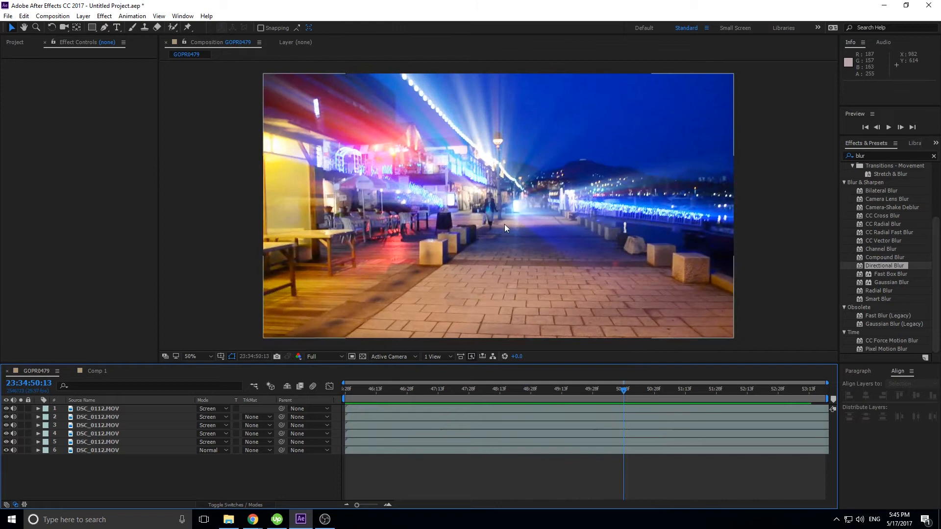
mouse_move(608, 362)
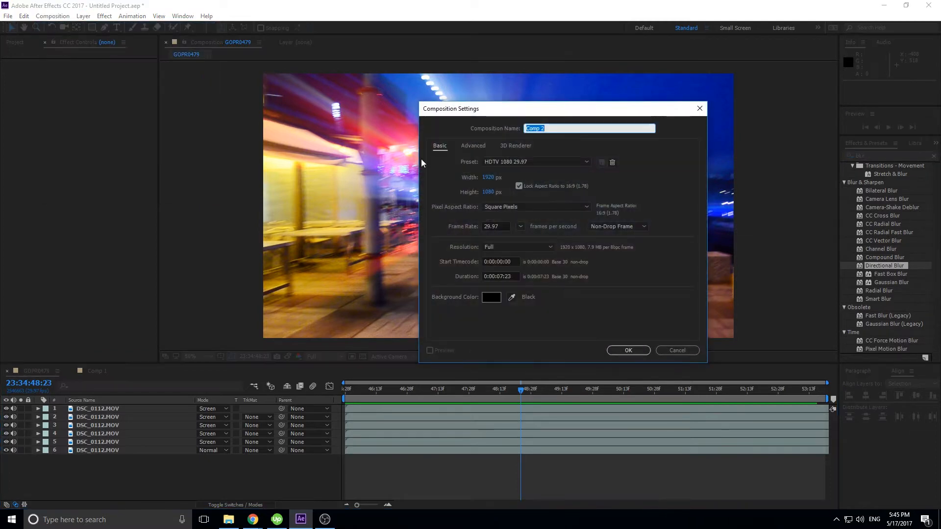
click(627, 350)
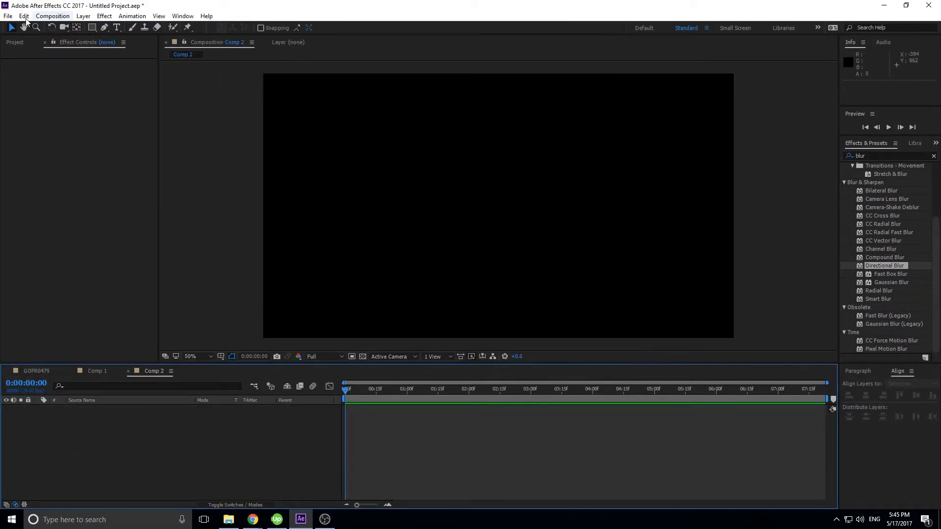
click(15, 42)
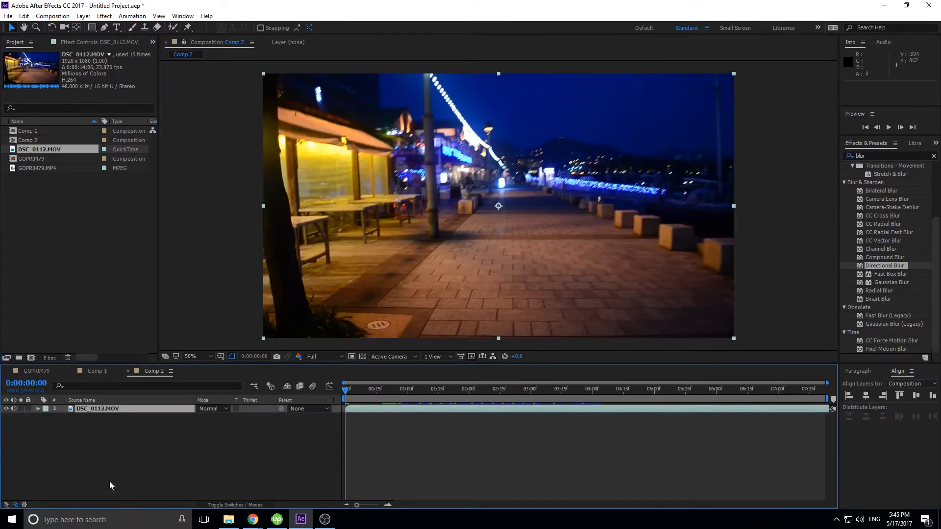
mouse_move(140, 408)
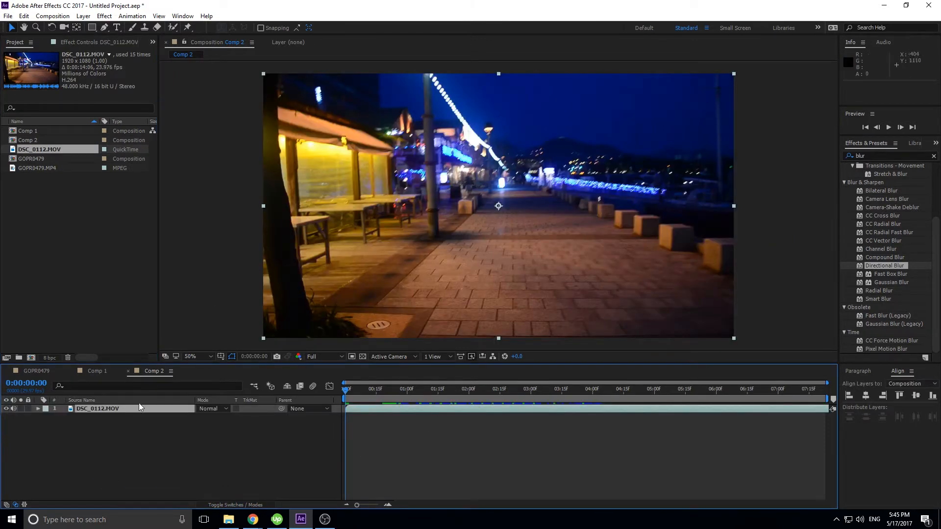
click(99, 409)
text(curves)
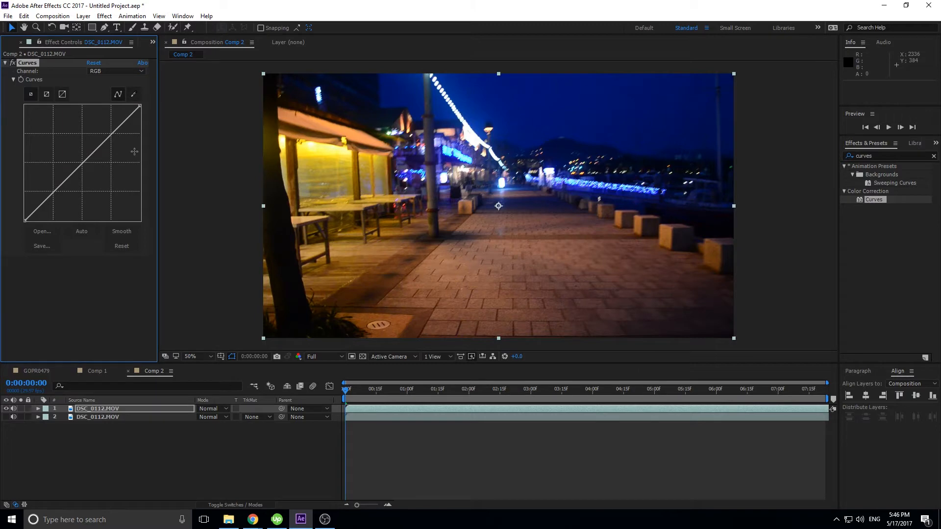
mouse_move(321, 187)
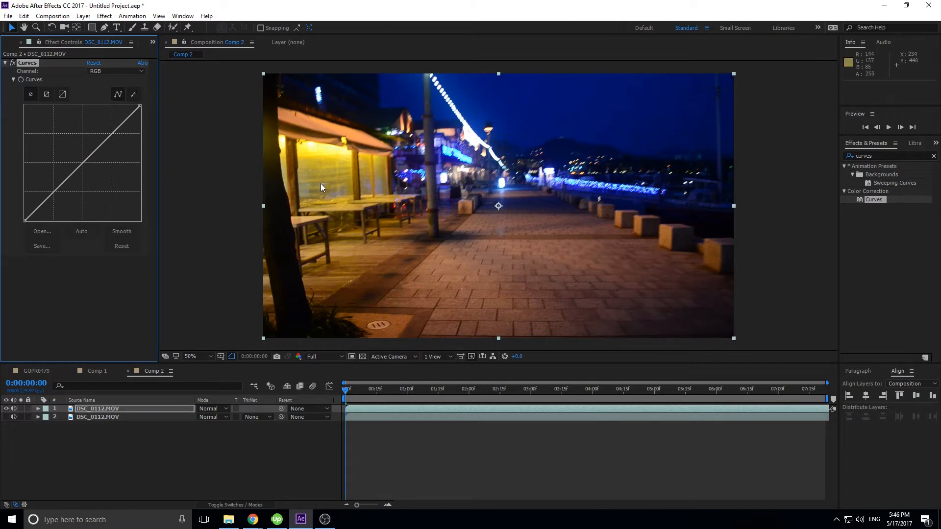
mouse_move(55, 174)
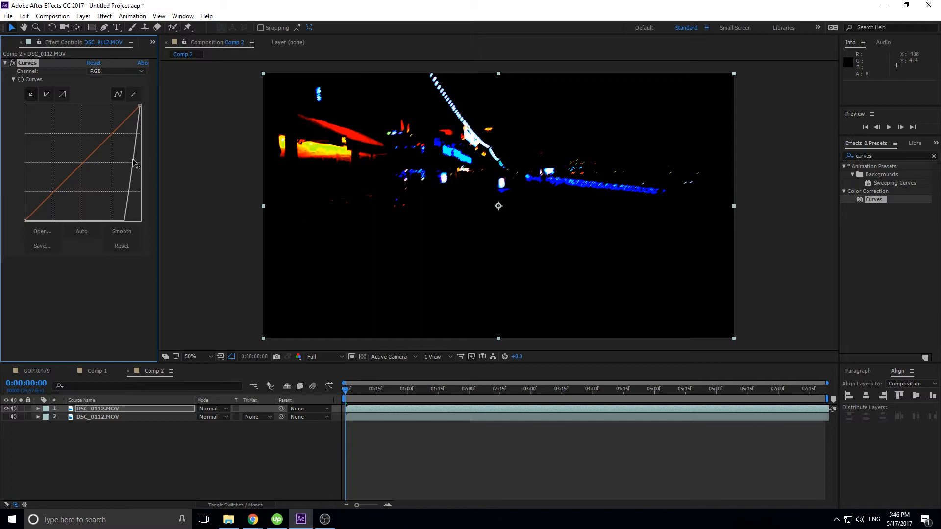
- Crush the top copy's Curves low point so only the bright street lights remain on black
drag(135, 162, 134, 136)
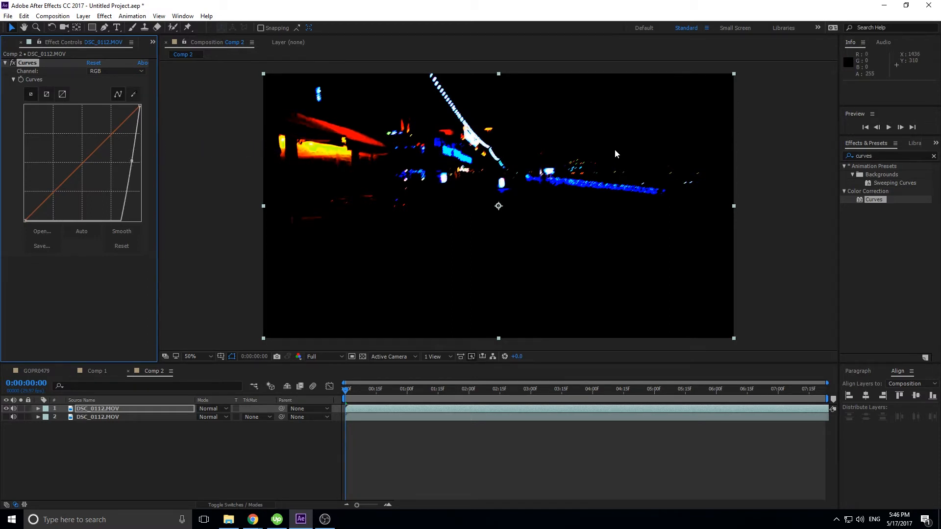
mouse_move(528, 167)
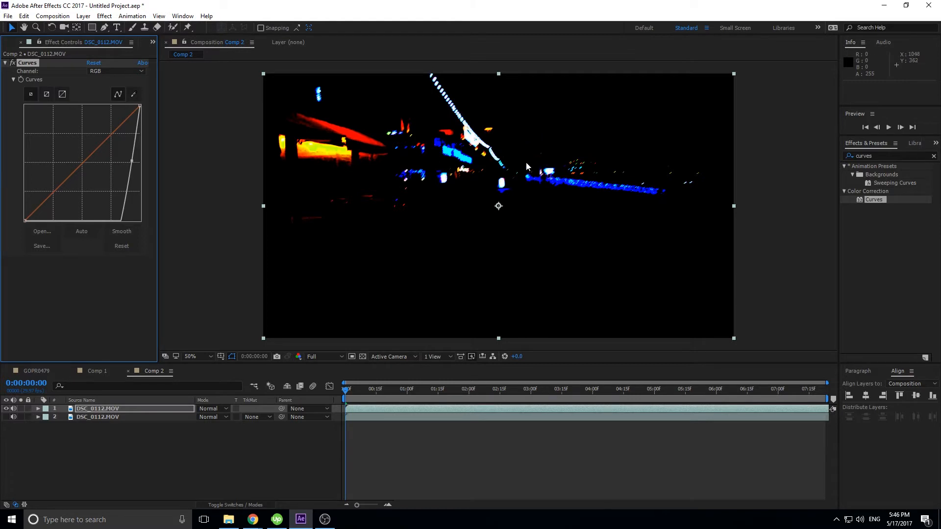
mouse_move(321, 197)
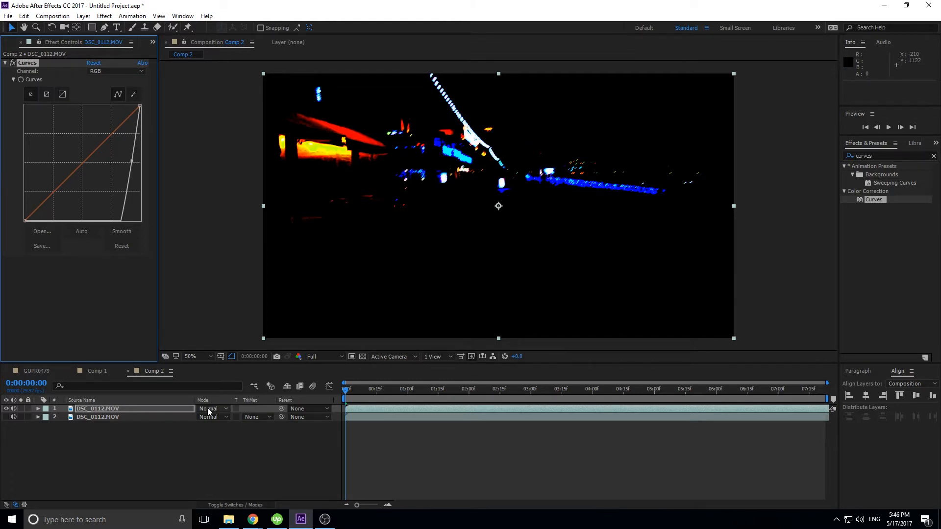
click(210, 409)
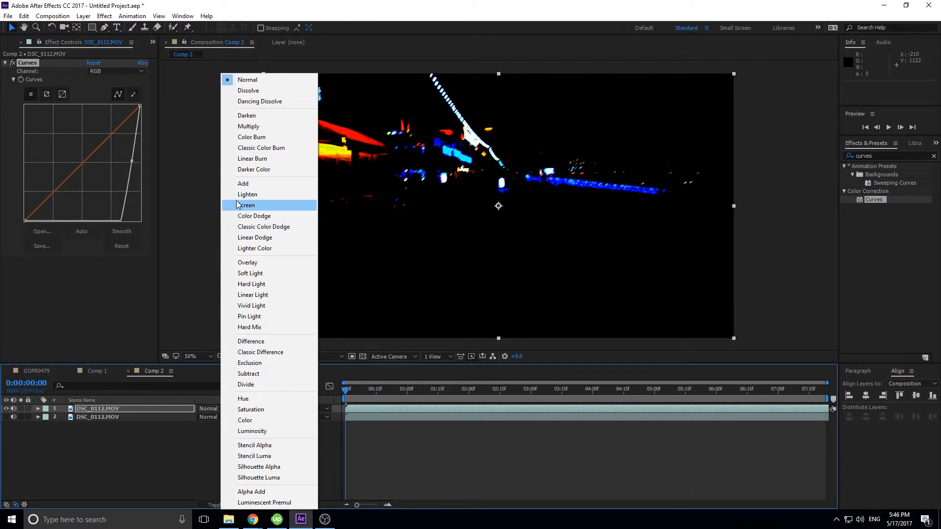
click(245, 205)
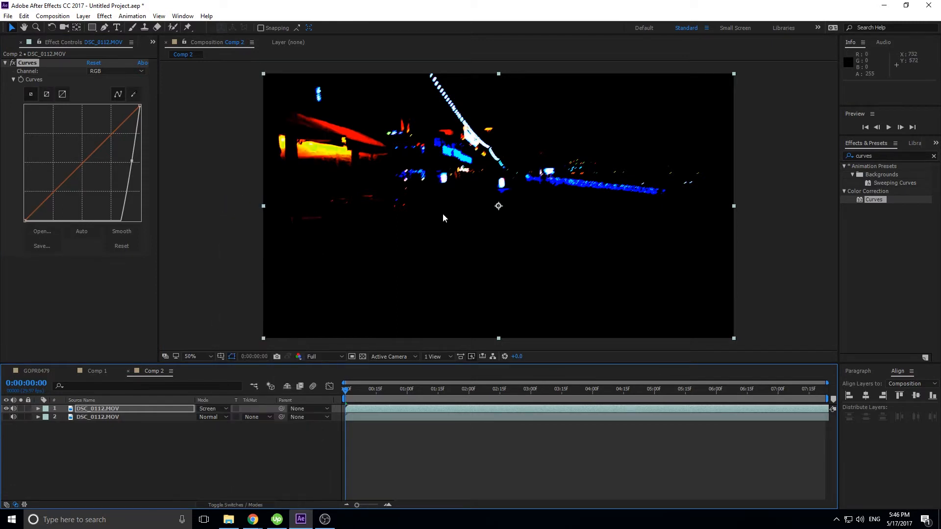
mouse_move(9, 426)
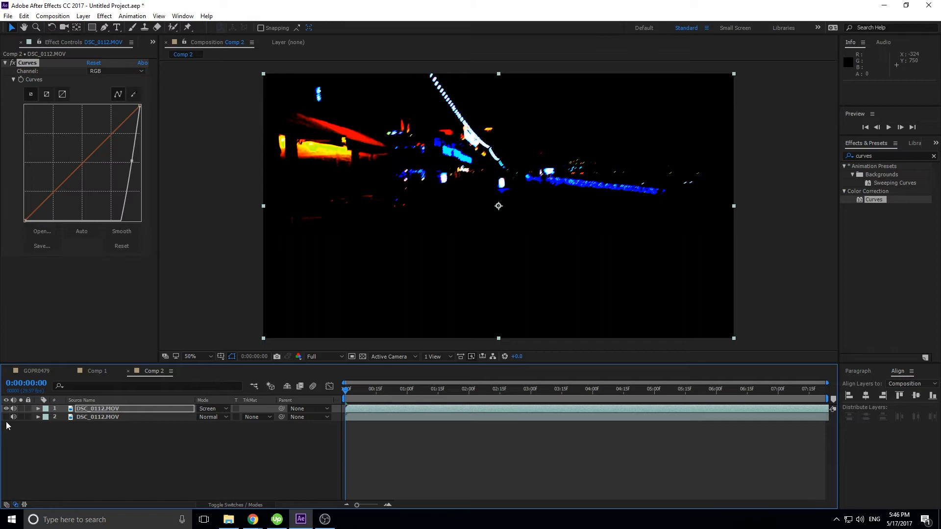
click(7, 417)
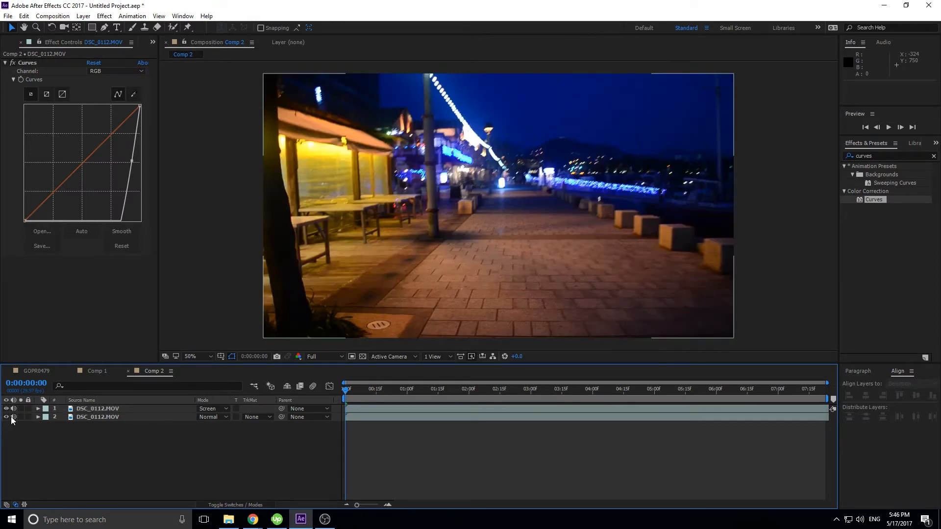
click(6, 408)
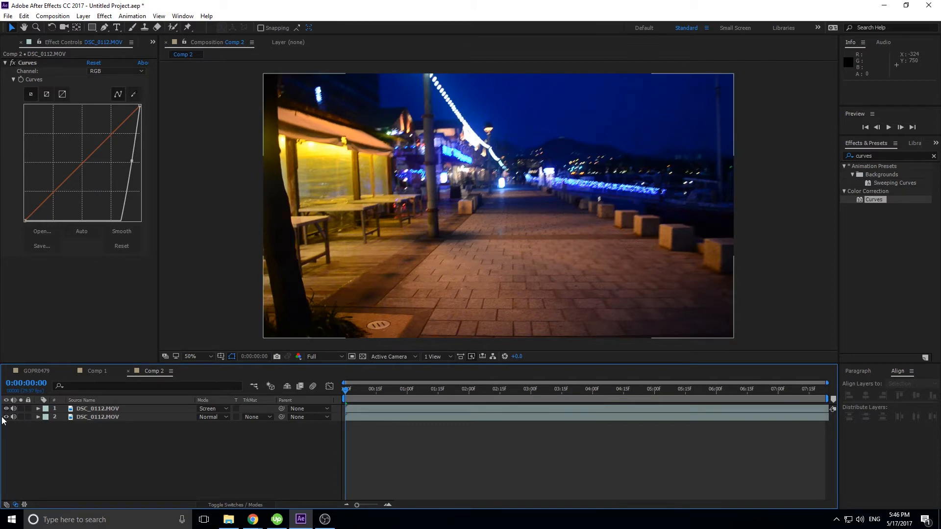
mouse_move(210, 311)
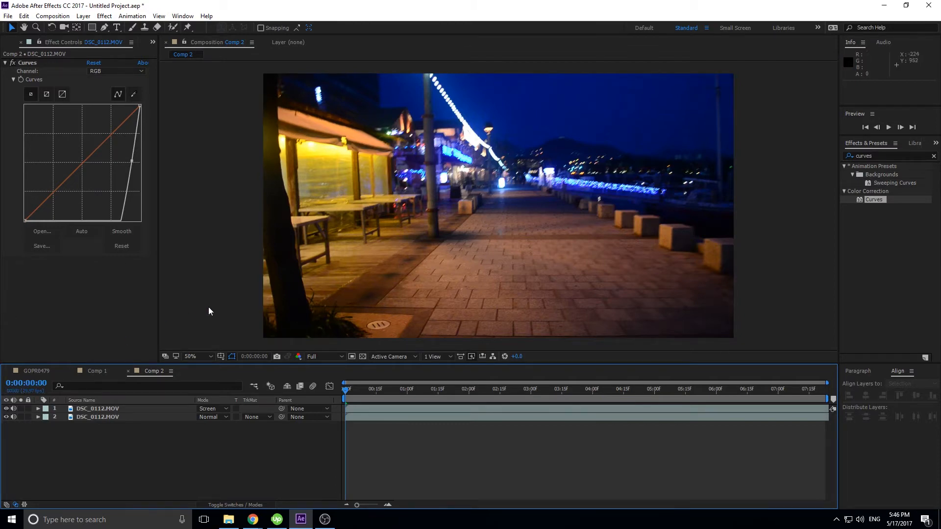
mouse_move(339, 274)
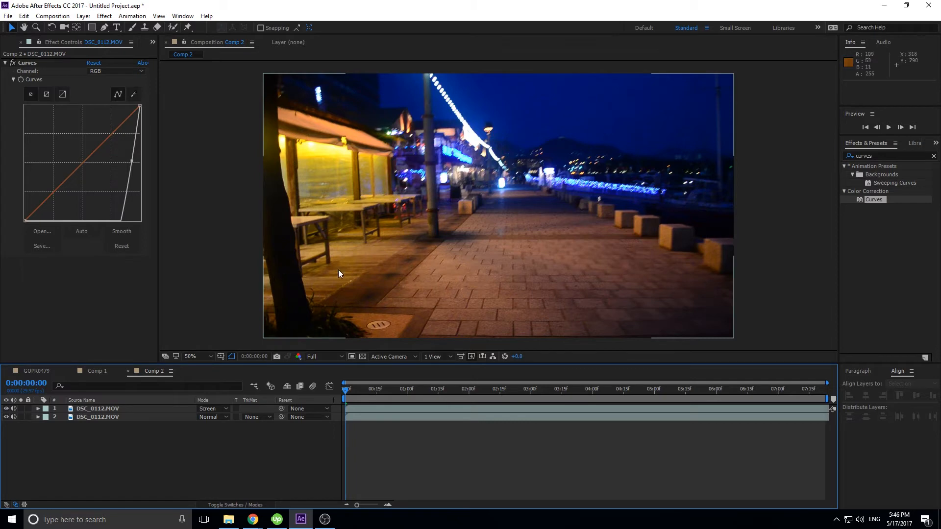
mouse_move(107, 411)
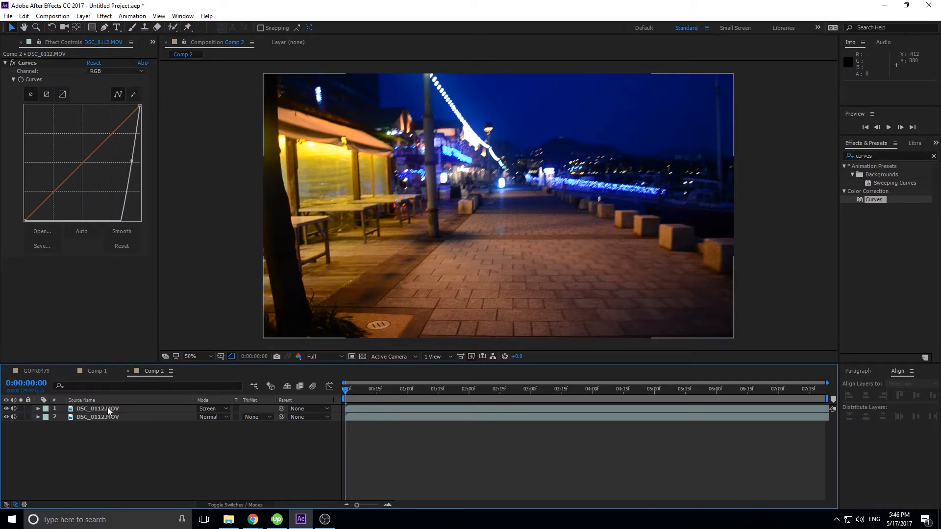
click(97, 409)
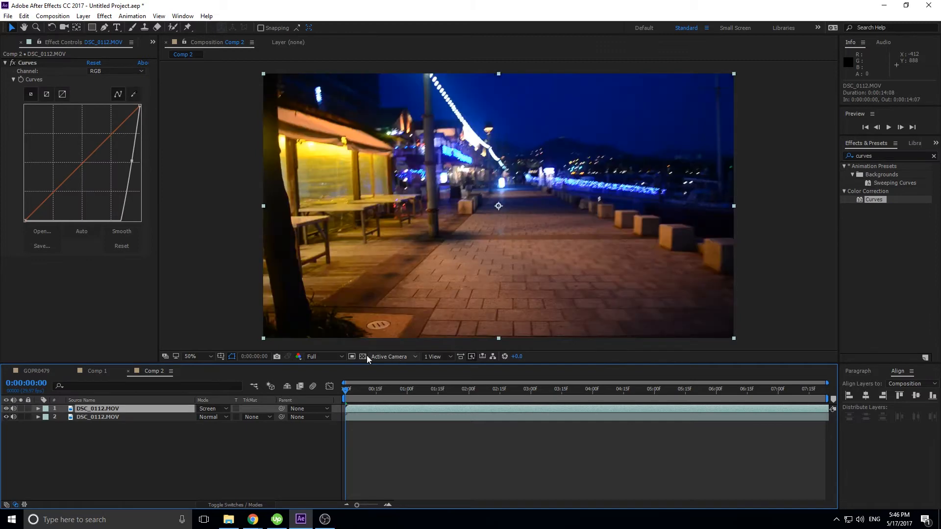
mouse_move(272, 365)
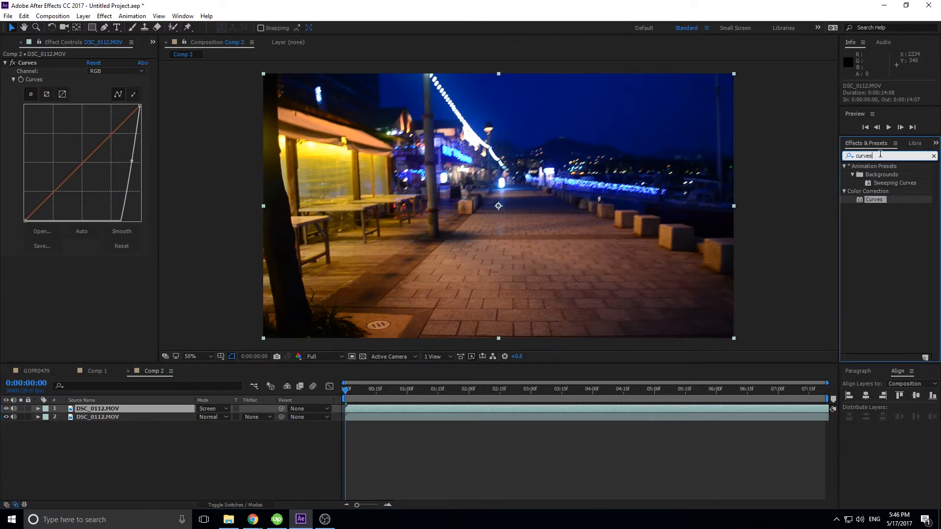
- Apply CC Radial Fast Blur to the highlight copy and raise its Amount for centre-burst light streaks
text(blur)
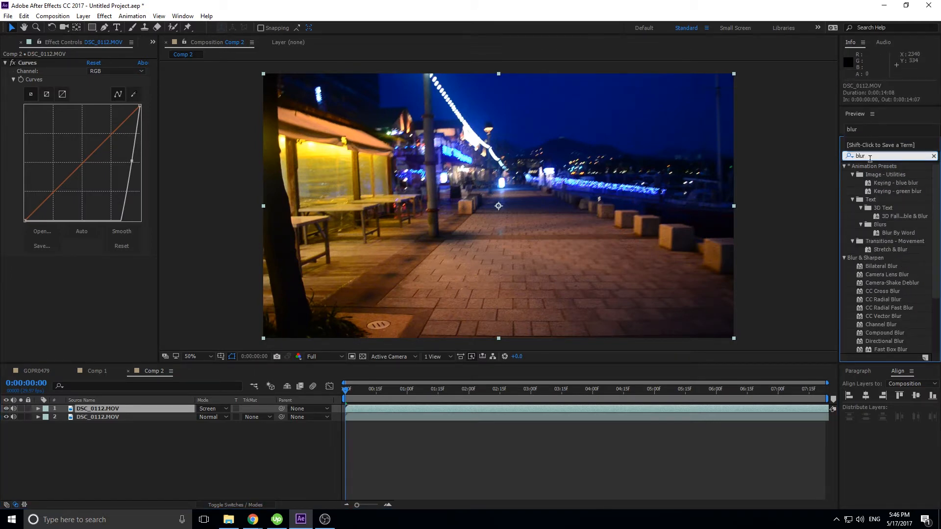
scroll(down, 3)
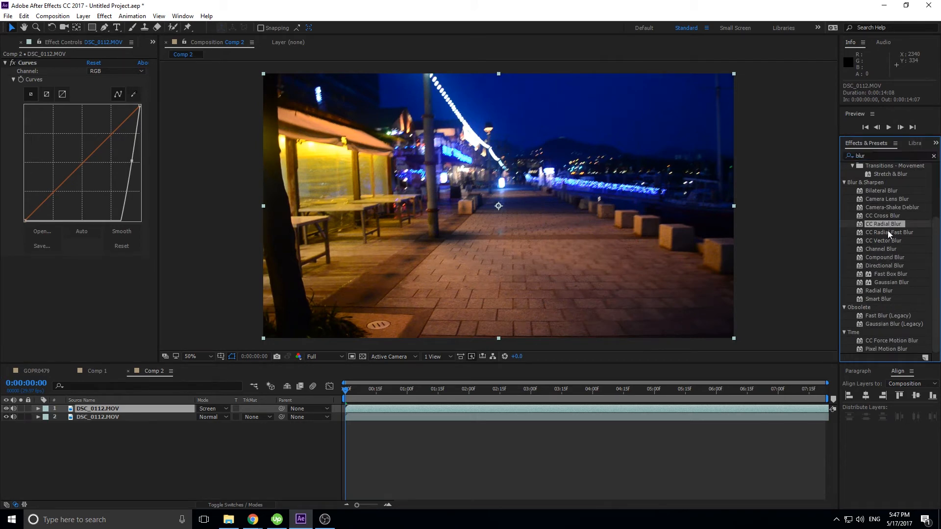
double_click(889, 232)
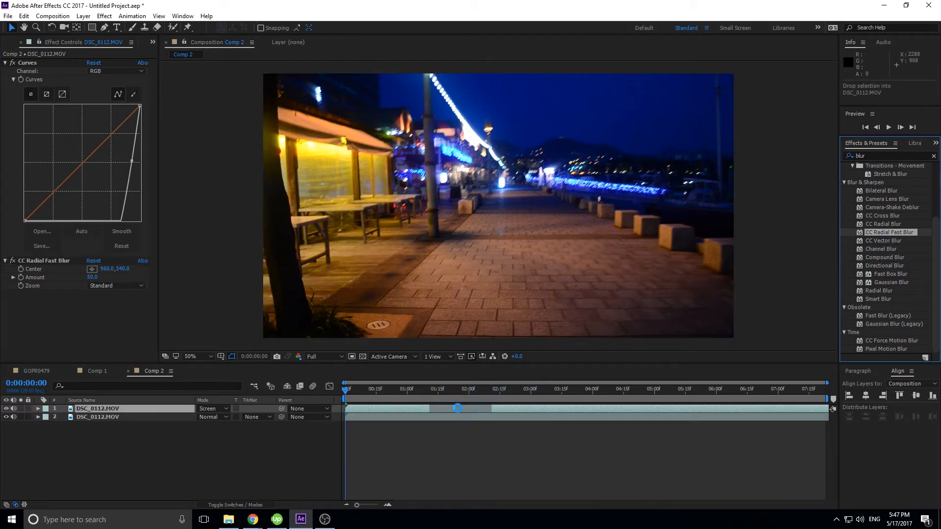
double_click(891, 232)
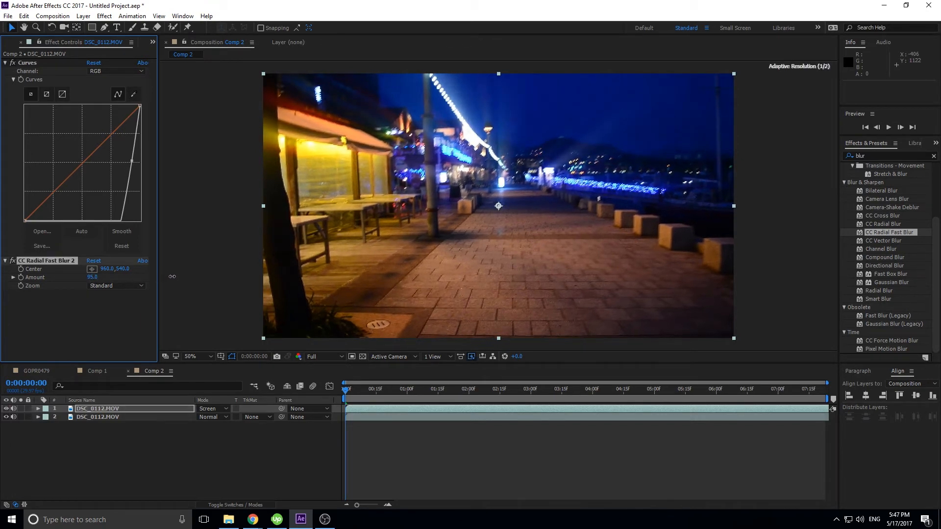
click(99, 408)
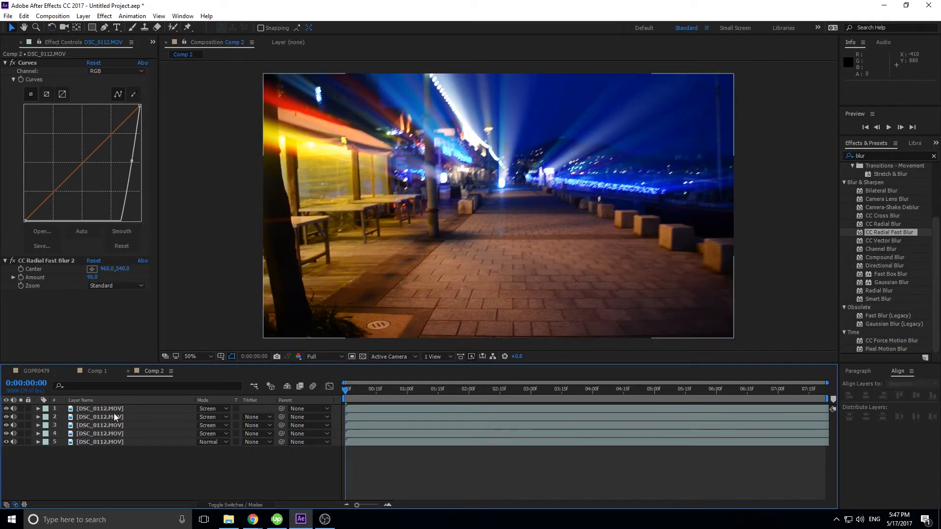
- Remove the extra radial-blur layers and apply Directional Blur to the highlight copy instead
click(99, 433)
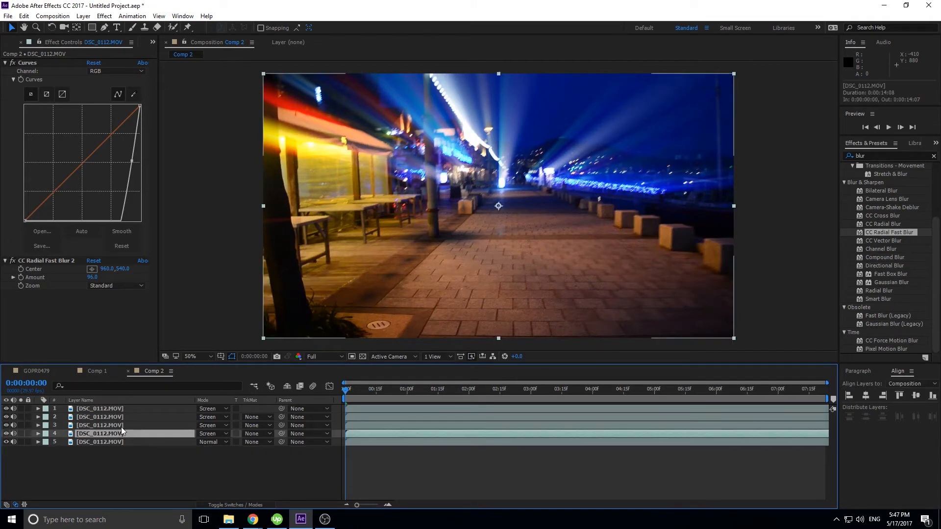
click(100, 409)
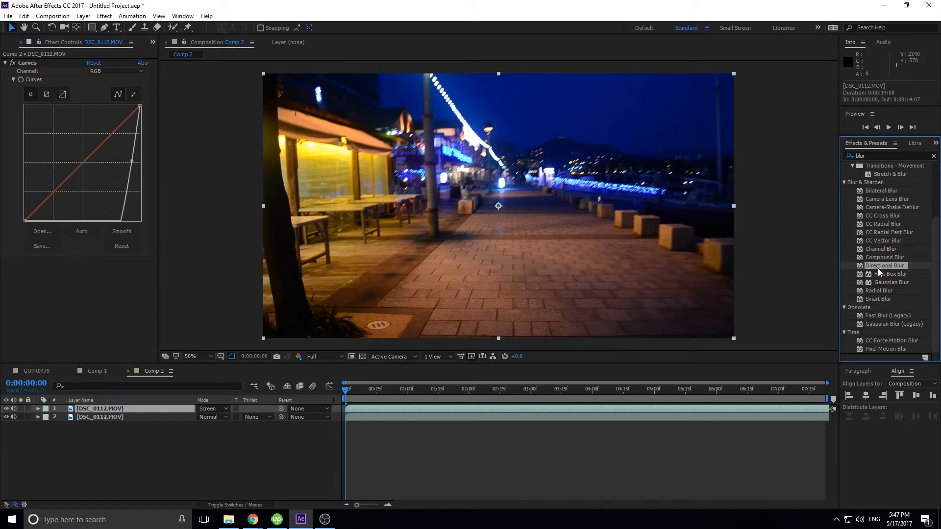
double_click(884, 265)
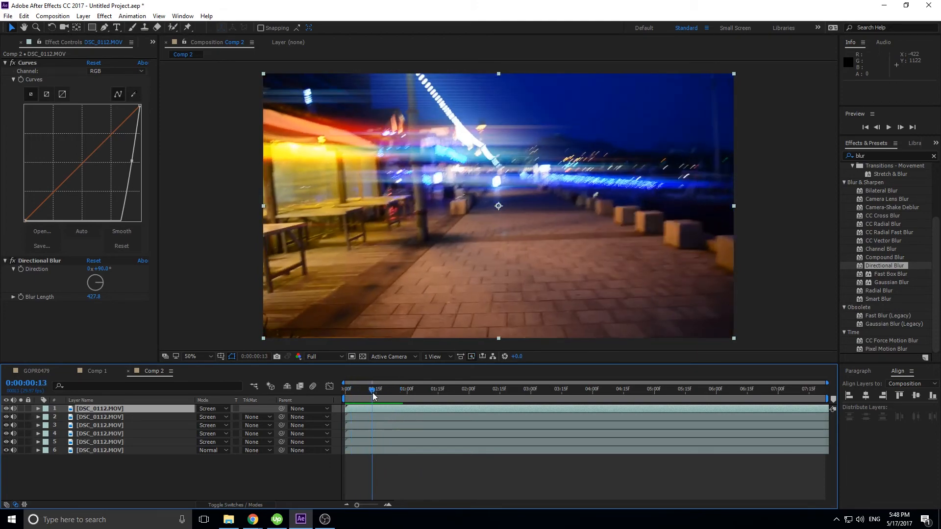
mouse_move(372, 390)
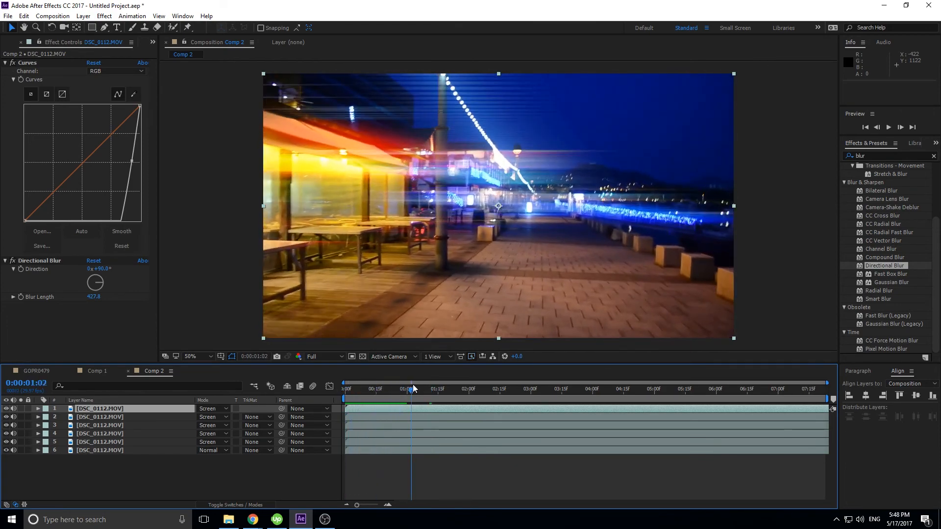
click(344, 388)
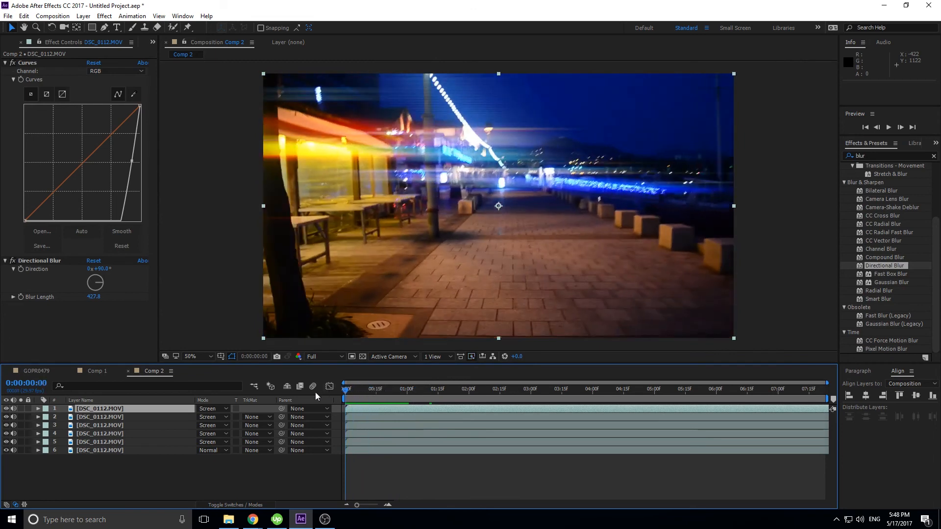
click(100, 450)
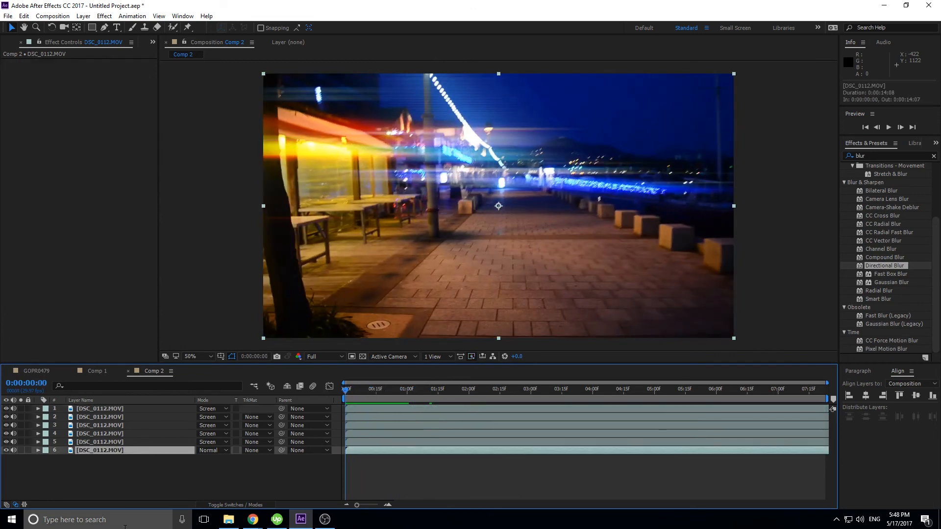
click(99, 442)
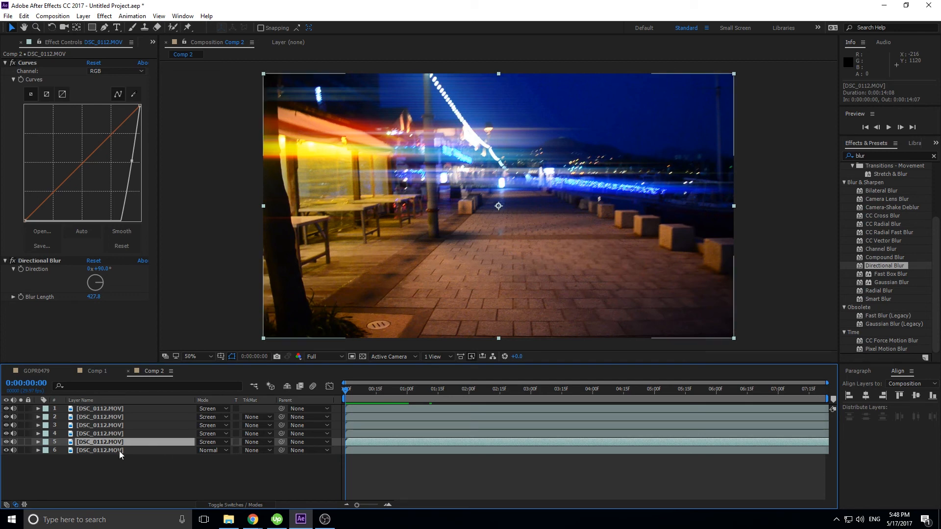
mouse_move(118, 442)
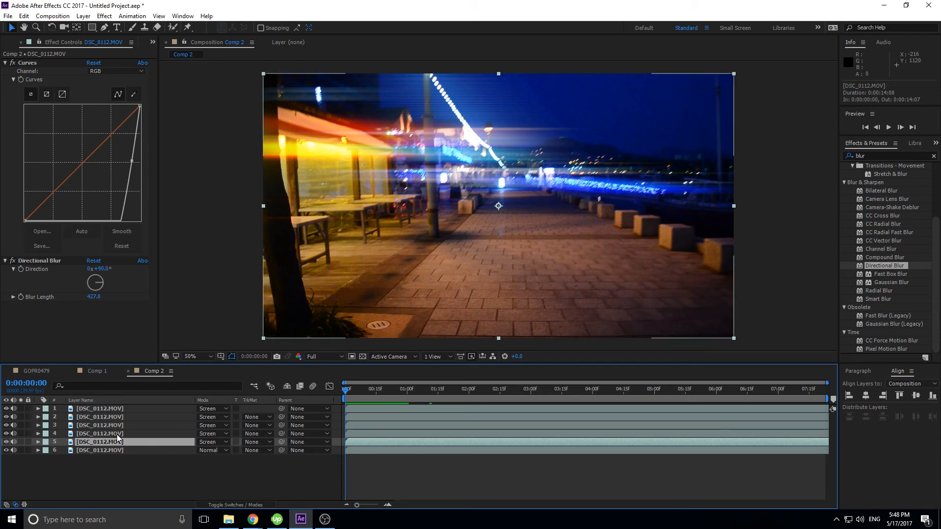